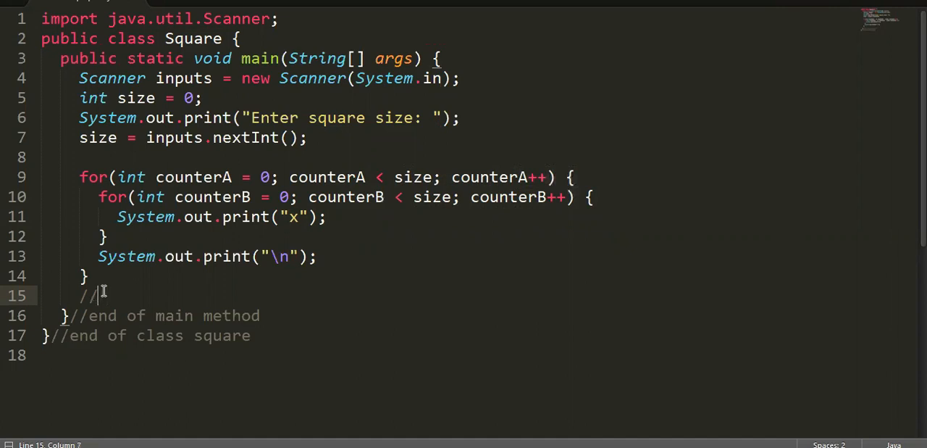
Step: Add comments '//parent loop = outside loop' and '//child = inside loop' below the loops
type("parent loop")
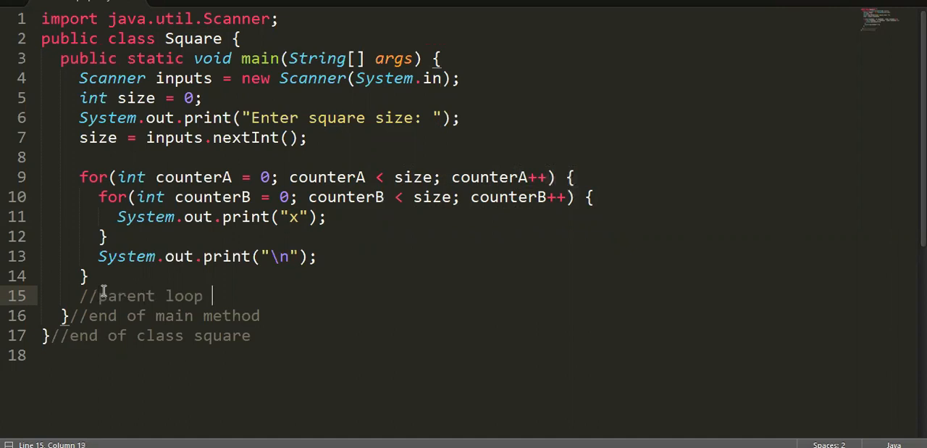
type("= outside loop")
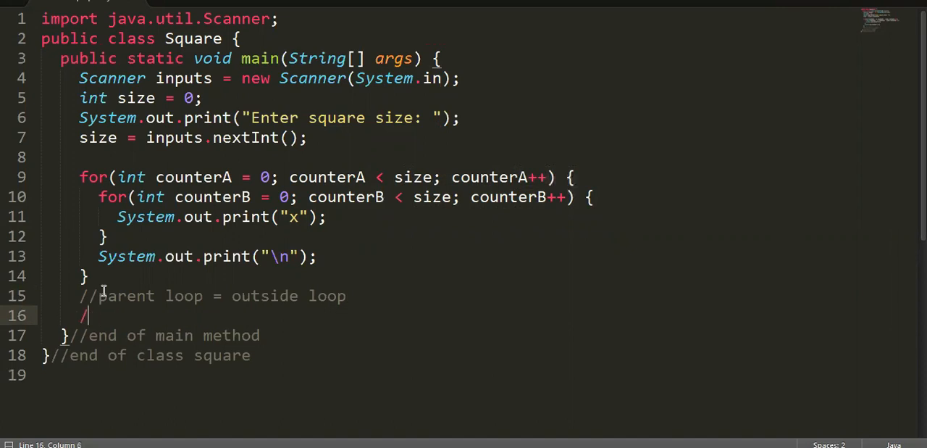
type("/child = i")
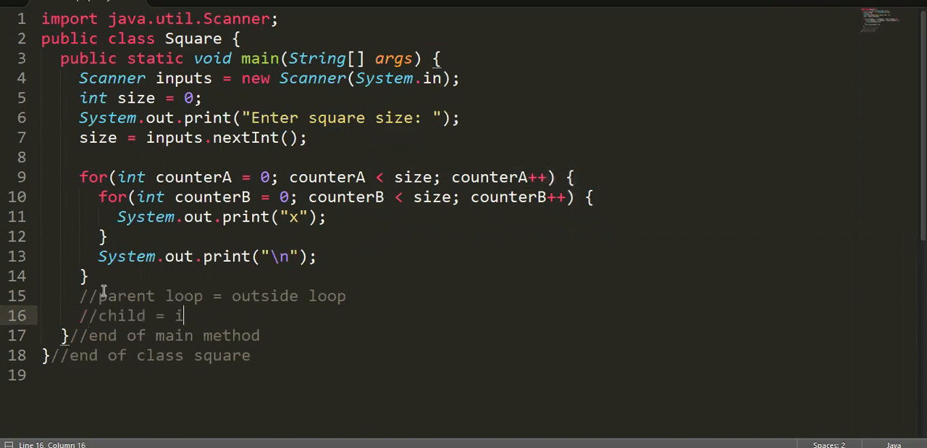
type("nside loop")
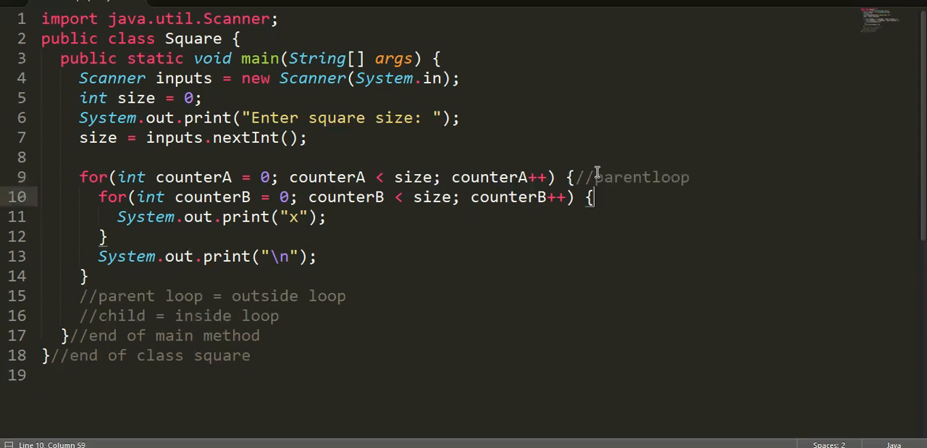
Step: Tag the for lines with '//child' and '//' comments and start the trace with '//size = 3'
type("//child loop")
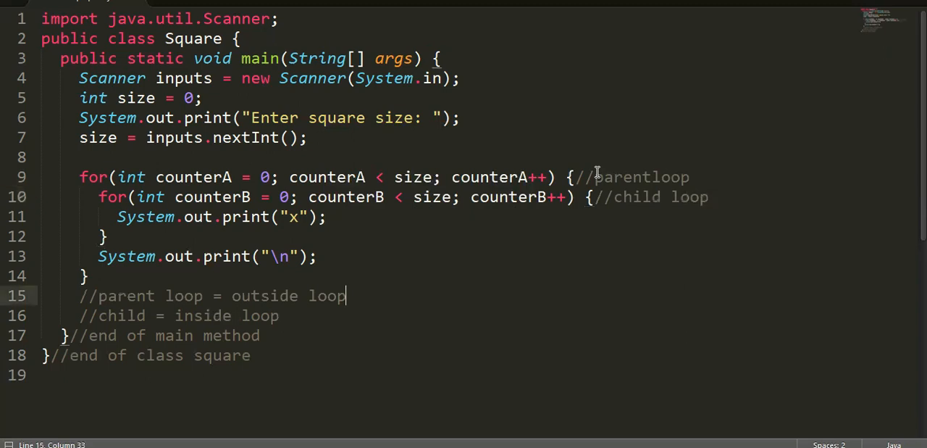
type("//")
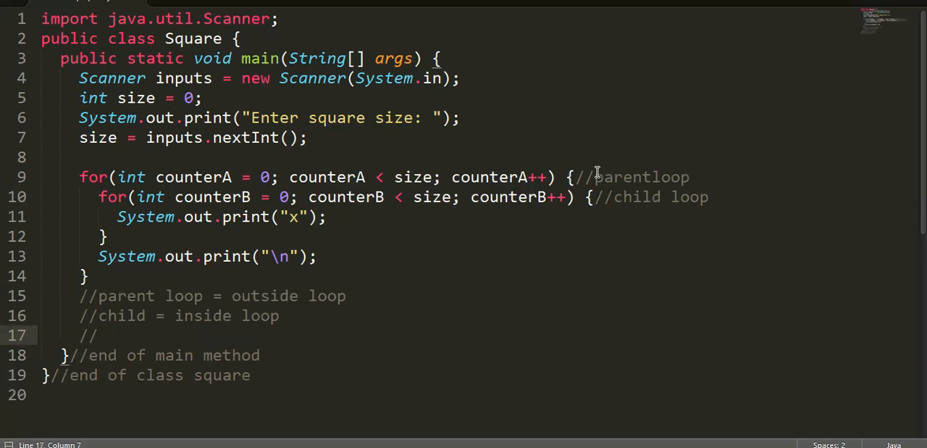
type("size = 3")
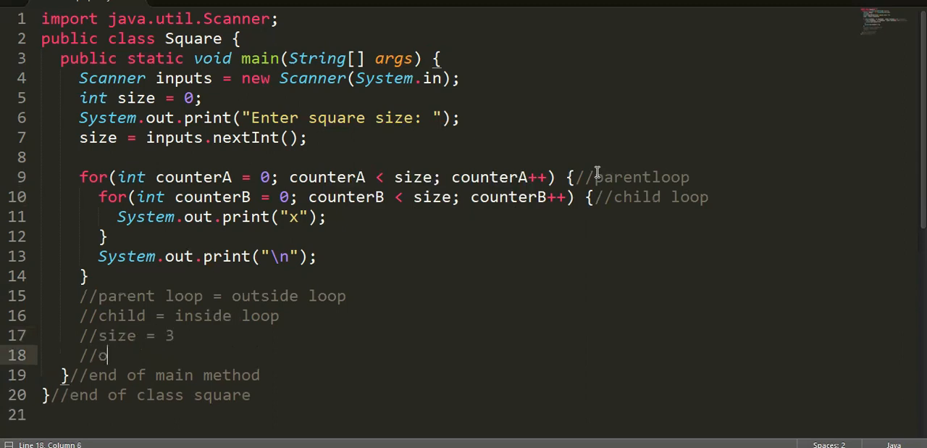
Step: Add trace comments '//counterA = 0' and '//counterB = 0' to the block
type("counterA")
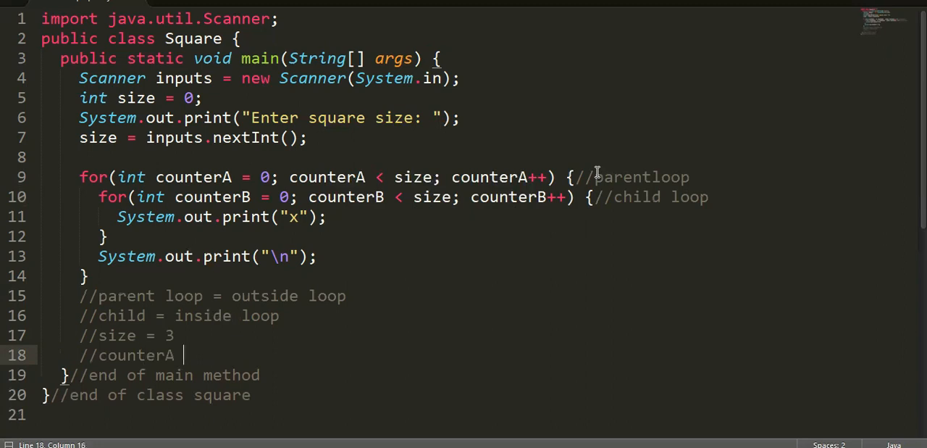
type("= 0")
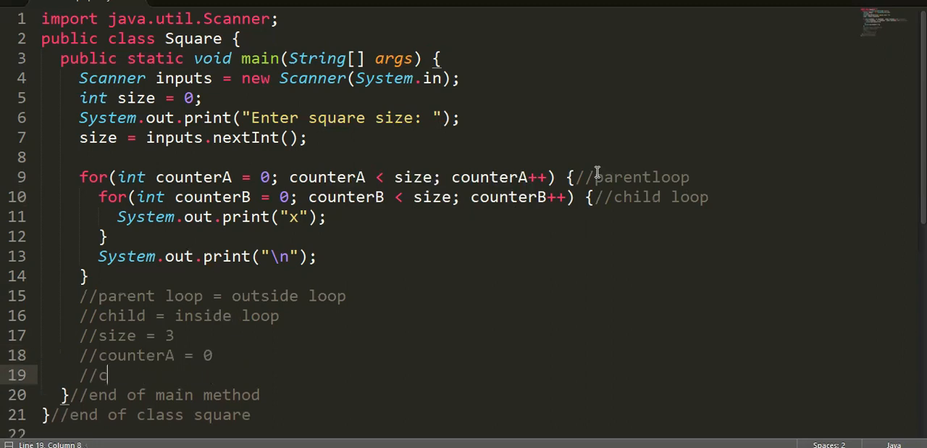
type("ounterB")
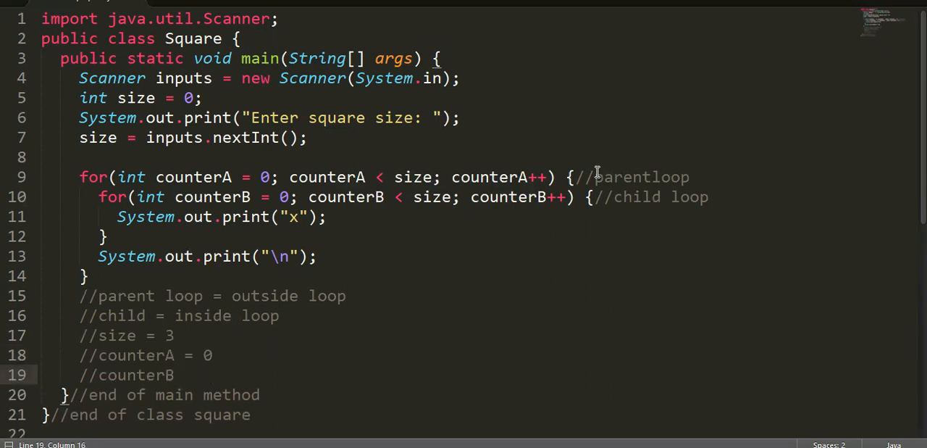
type("= 0")
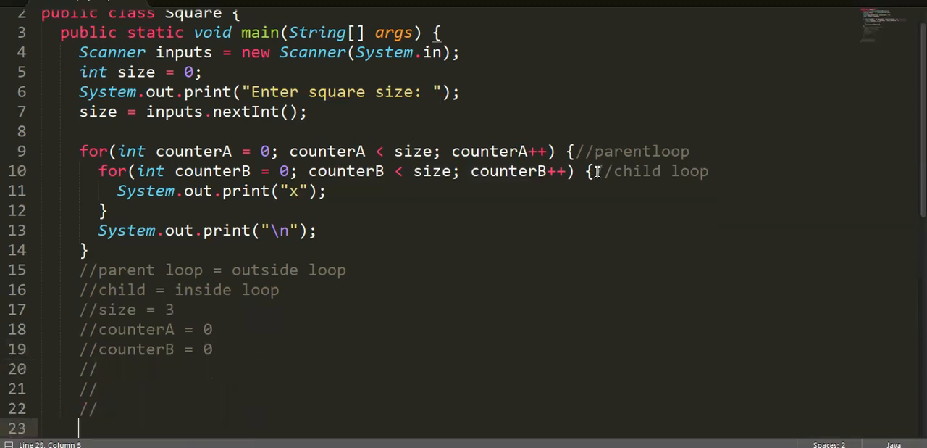
Step: Append the loop check '|| 0 < 3' to both the counterA and counterB trace comments
scroll("down", 3)
type("//")
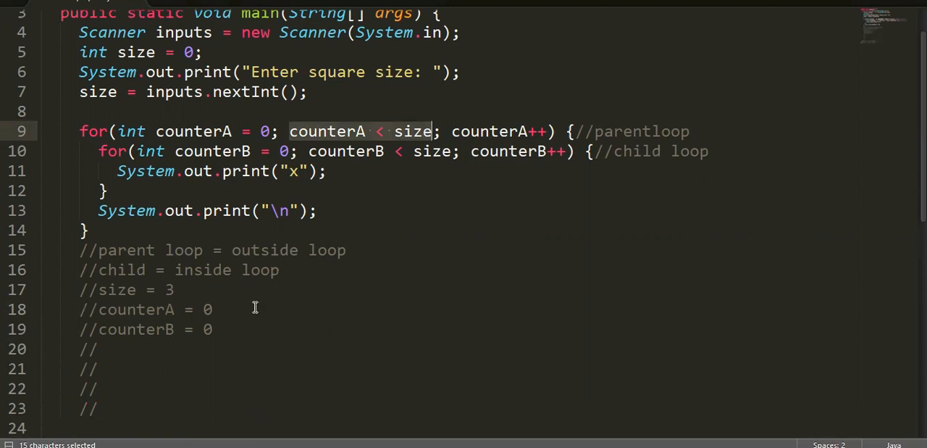
left_click(238, 308)
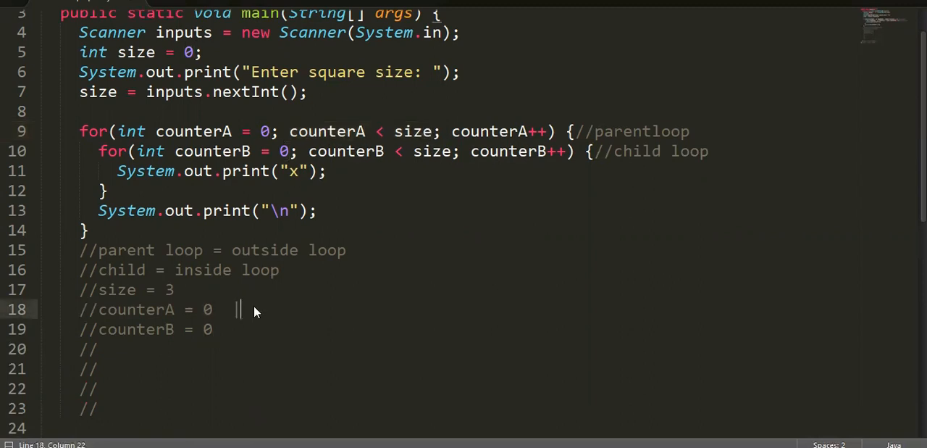
type("0 < 3")
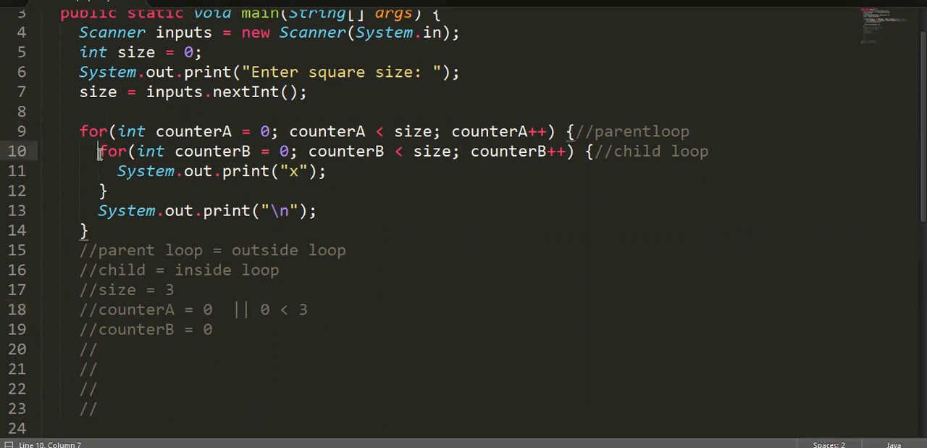
left_click_drag(99, 151, 317, 210)
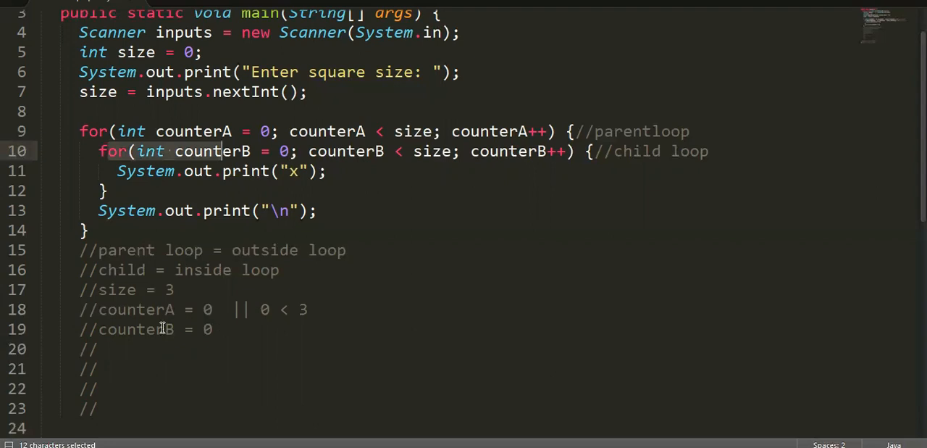
left_click(275, 329)
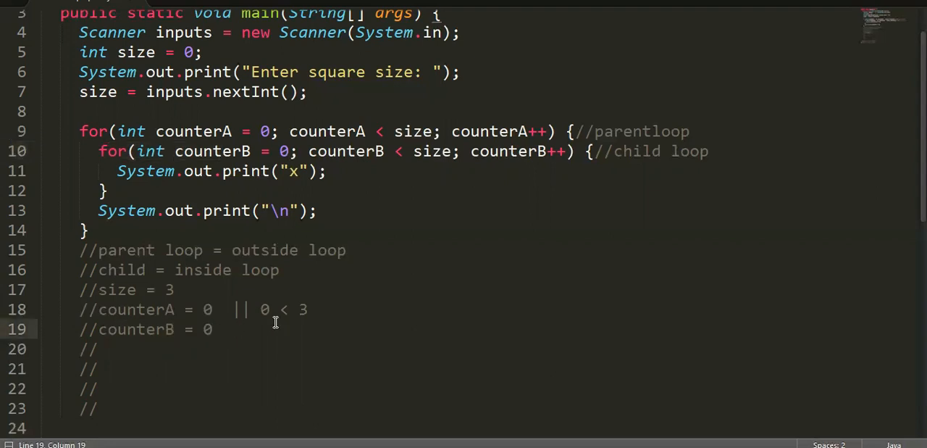
type("|| 0")
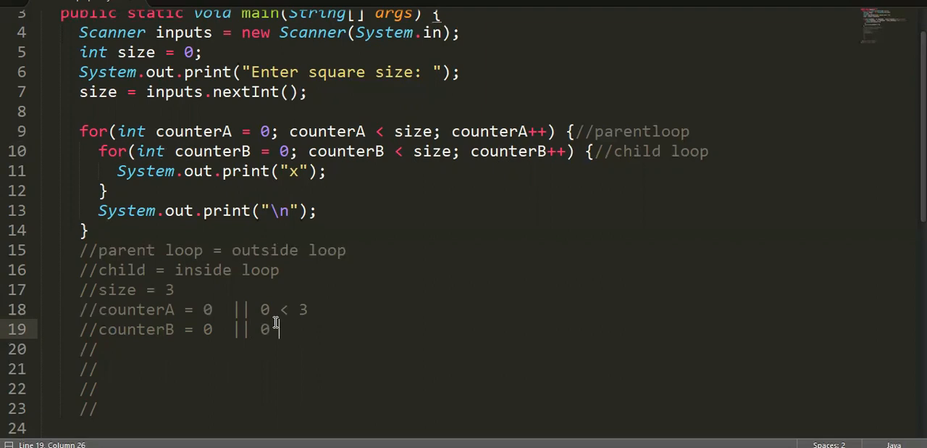
type("< 3")
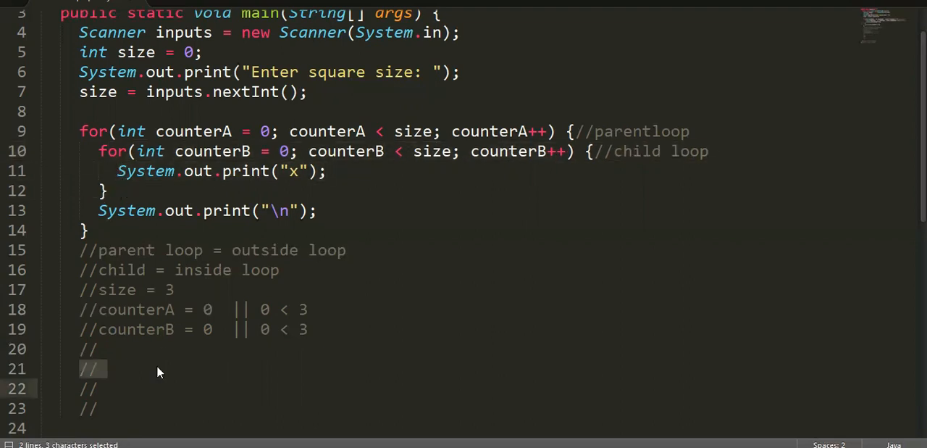
Step: Trace counterB to 0,1 and record the first two x's in the output comment
type("x")
left_click(204, 330)
type(", ")
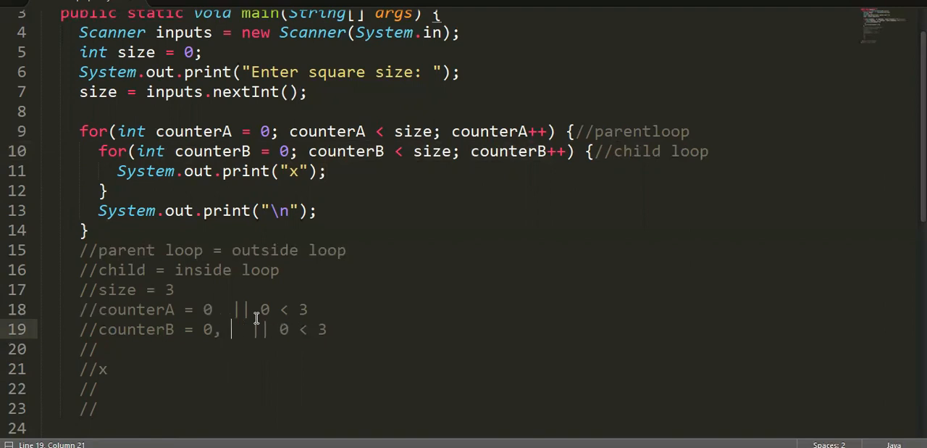
type("1")
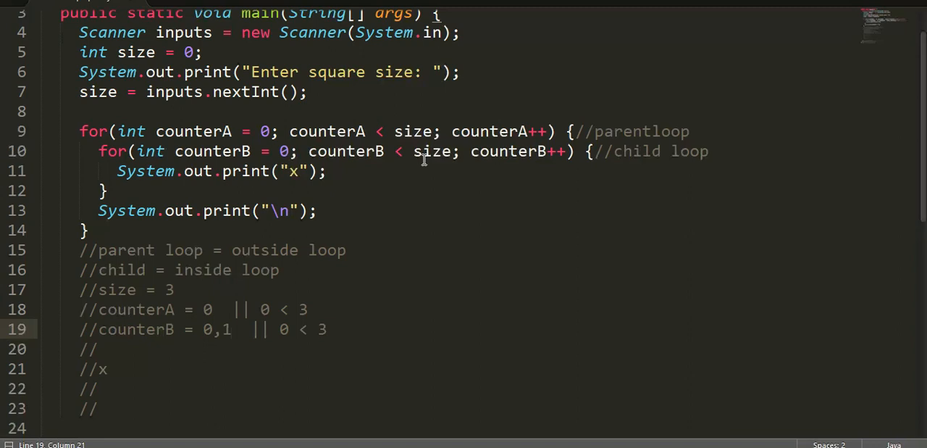
left_click(458, 150)
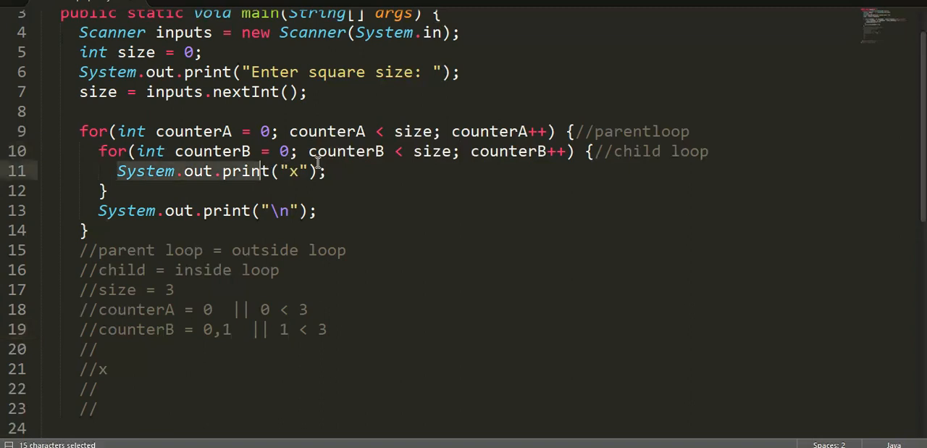
type("x")
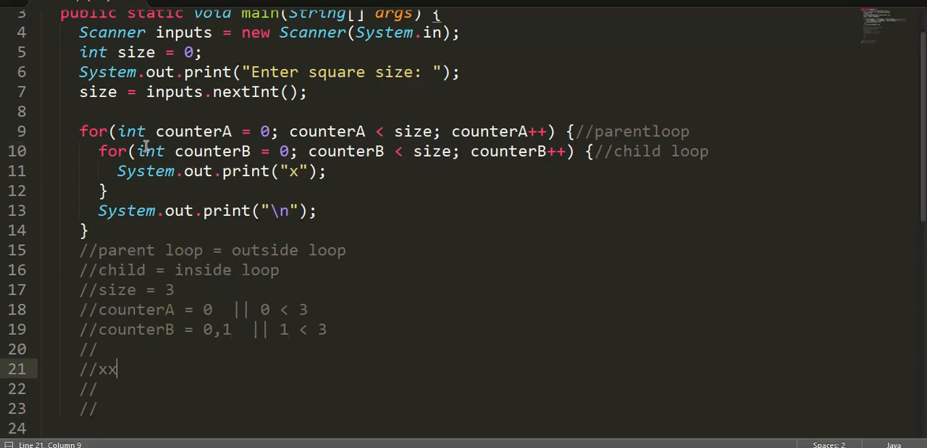
mouse_move(353, 289)
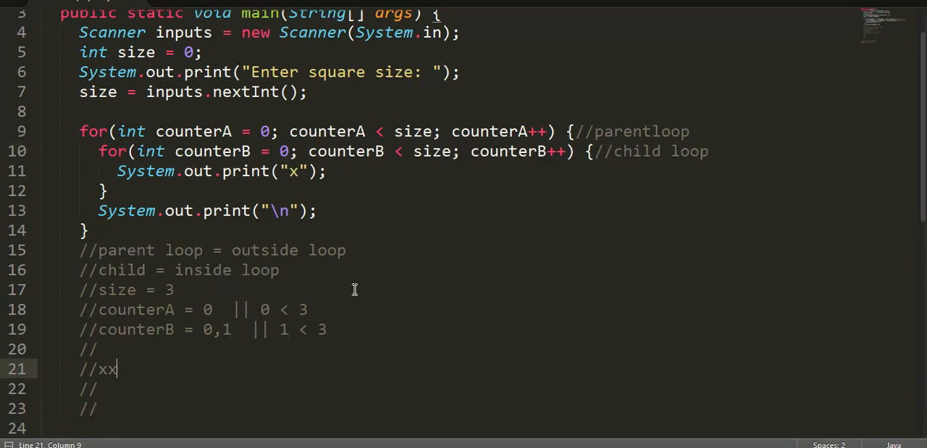
Step: Extend counterB to 0,1,2,3 with check 3 < 3 and complete the output row as xxx
left_click(231, 329)
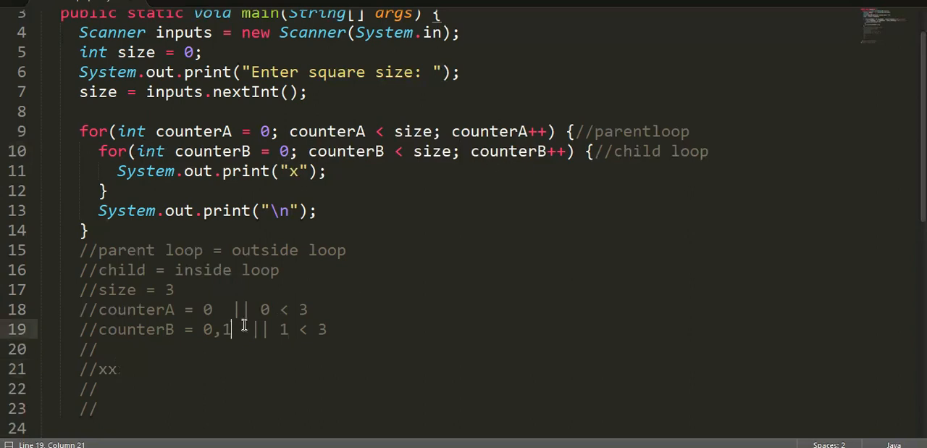
type(",2")
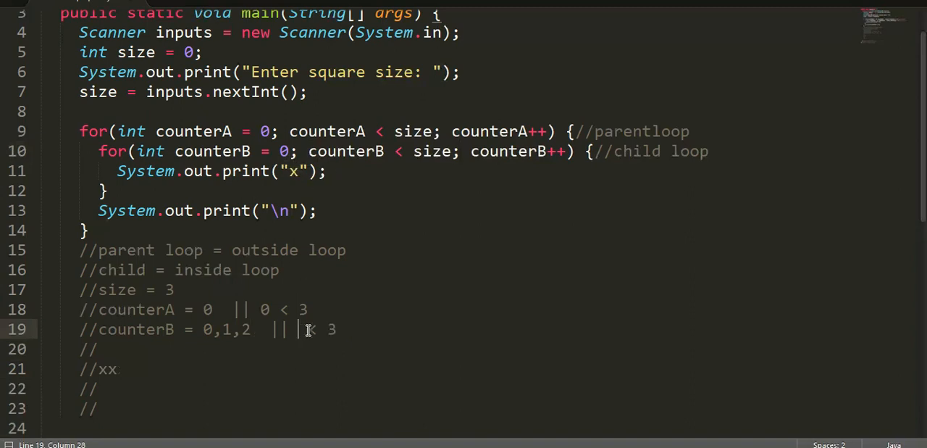
type("2")
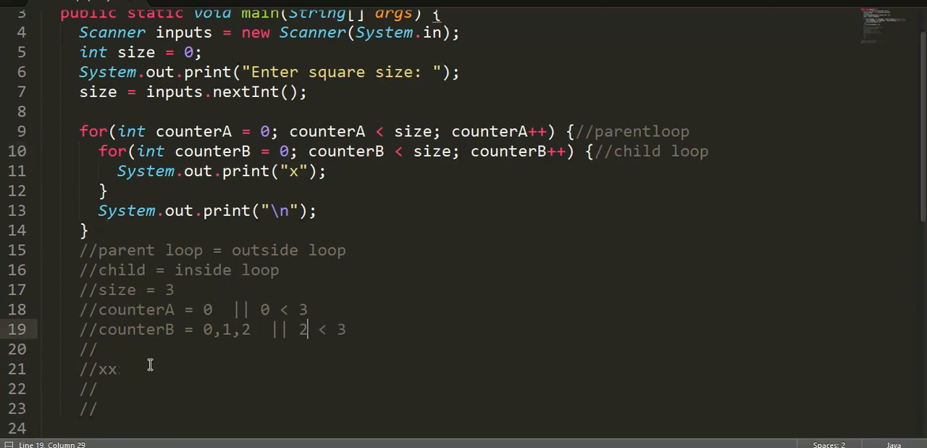
type("x")
type(",3")
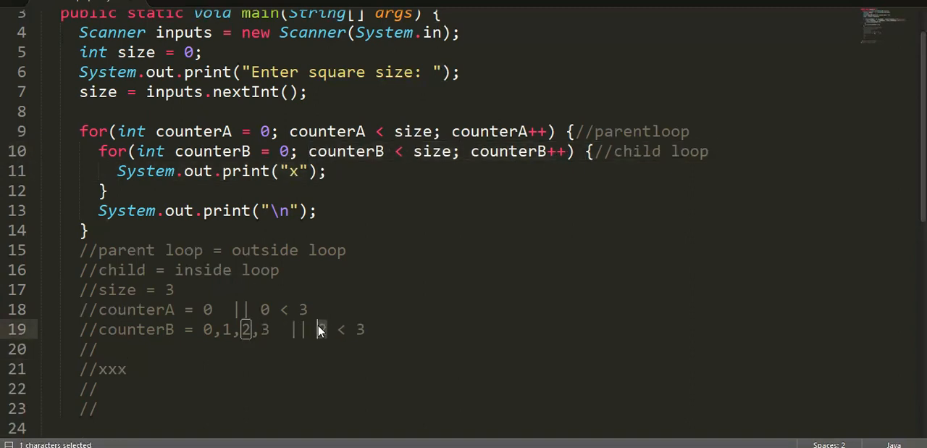
left_click(322, 329)
type("3")
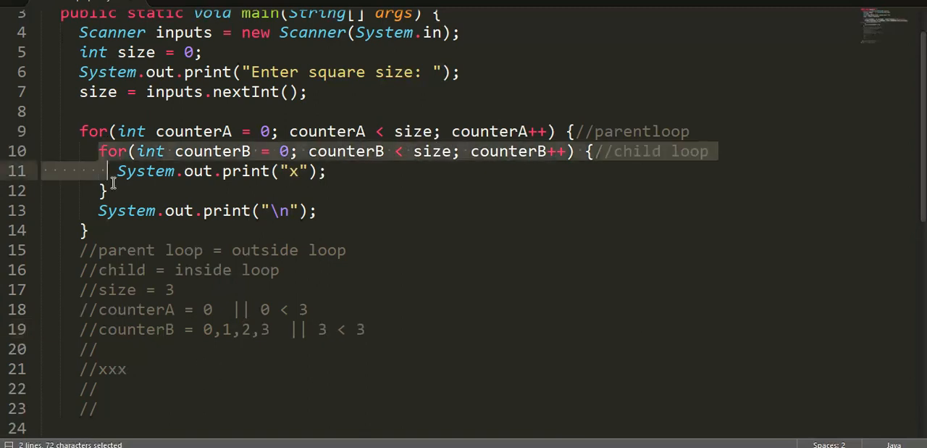
left_click(100, 210)
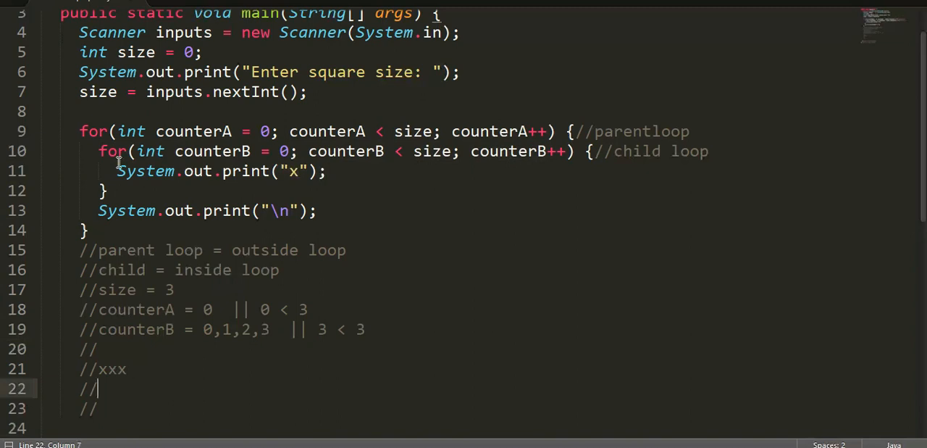
Step: Extend counterA to 0,1 with check 1 < 3 and reset the counterB trace to 0
left_click_drag(98, 151, 108, 190)
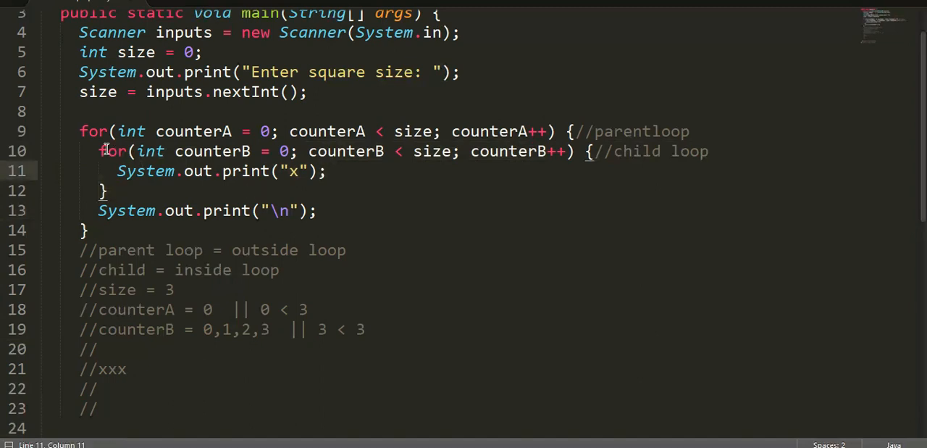
left_click_drag(99, 151, 107, 191)
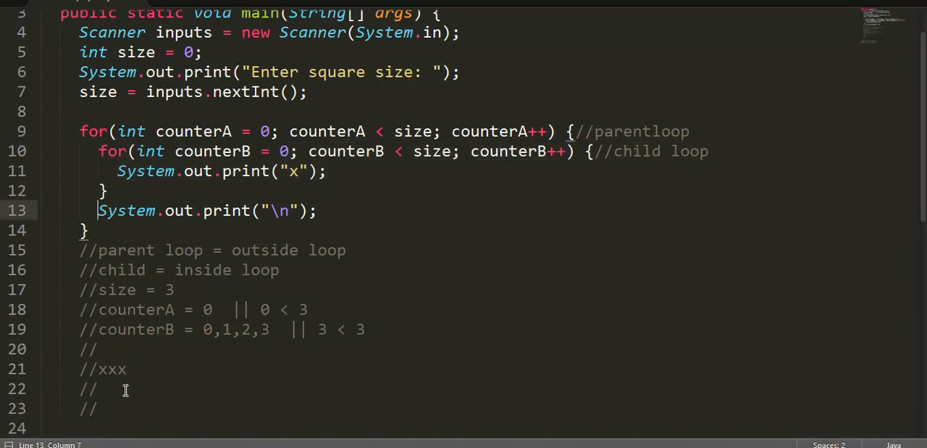
left_click(102, 388)
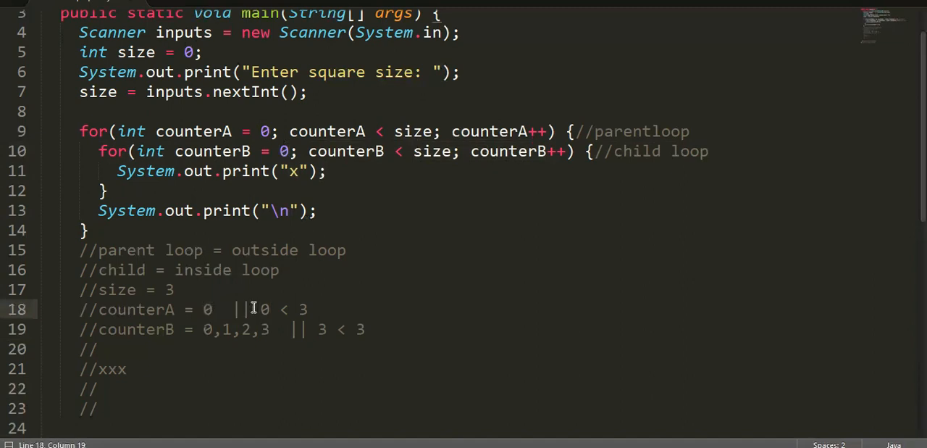
type(",1")
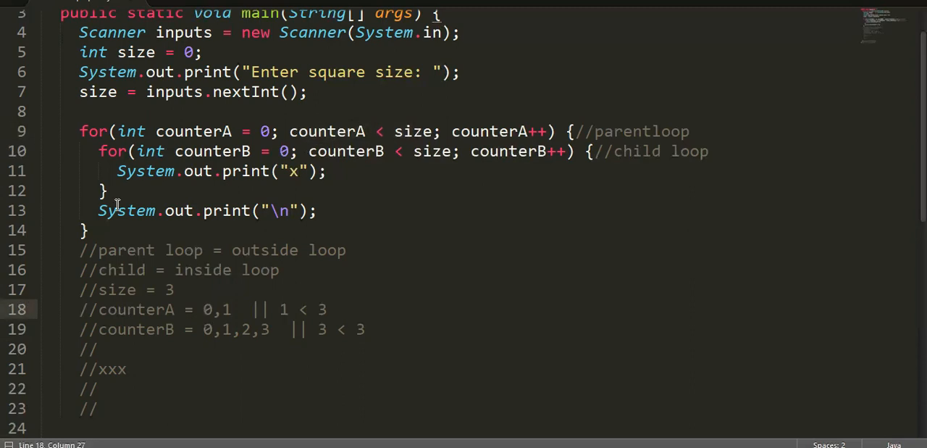
left_click_drag(98, 150, 116, 171)
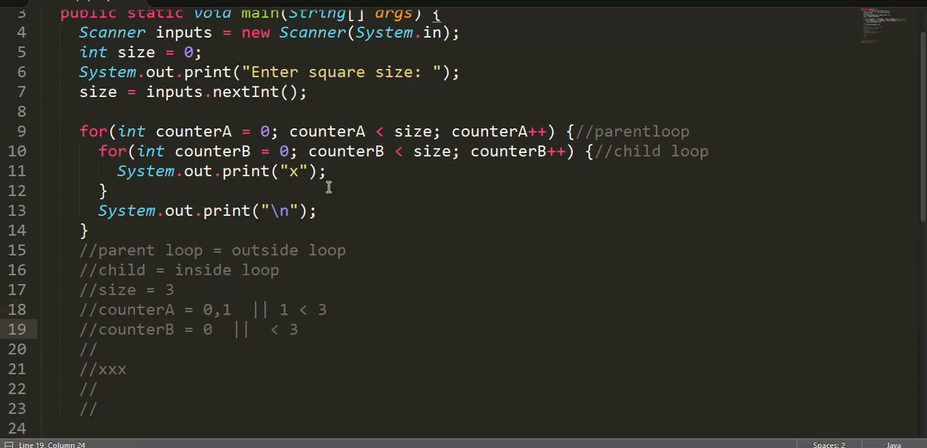
type("0")
left_click(90, 388)
type("x")
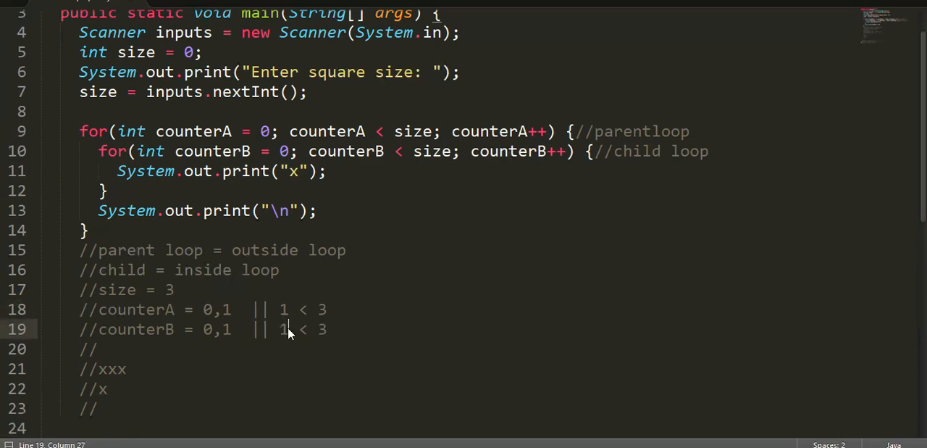
mouse_move(148, 376)
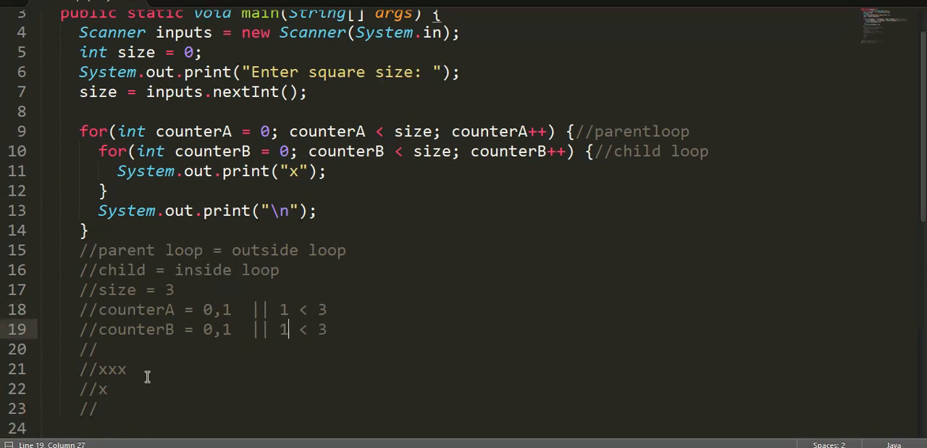
Step: Re-trace counterB to 0,1,2,3 || 3 < 3 and record a second xxx output row
type("xx")
type(",2")
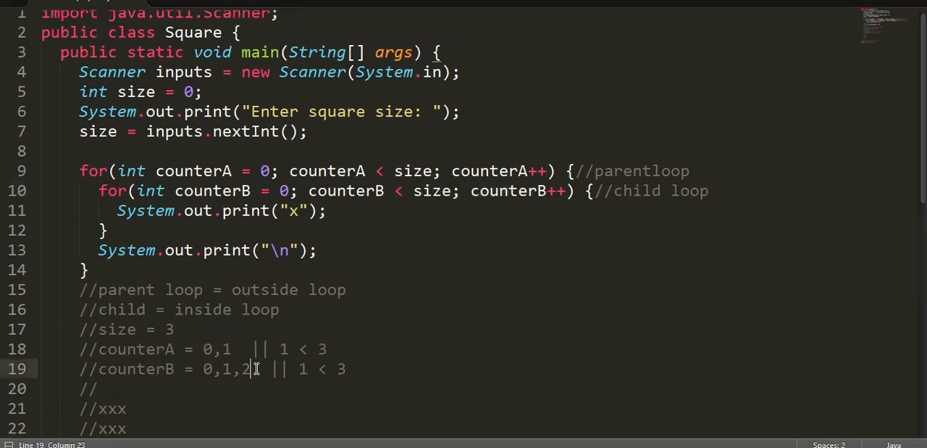
type(",3")
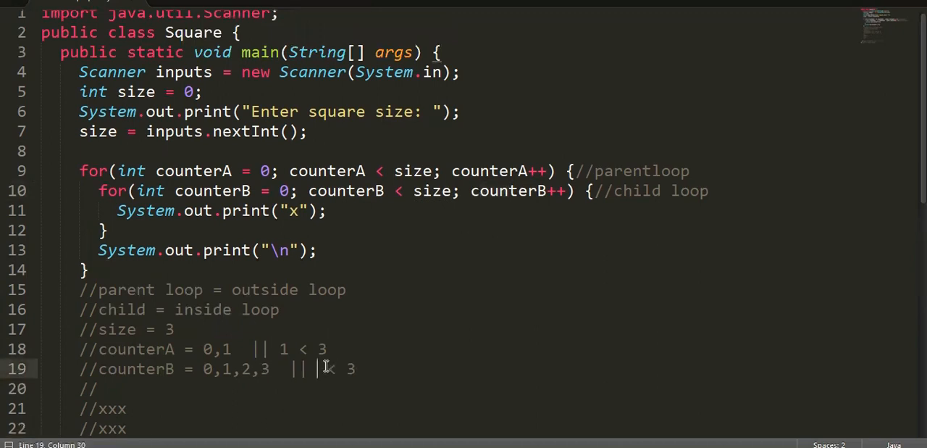
type("3")
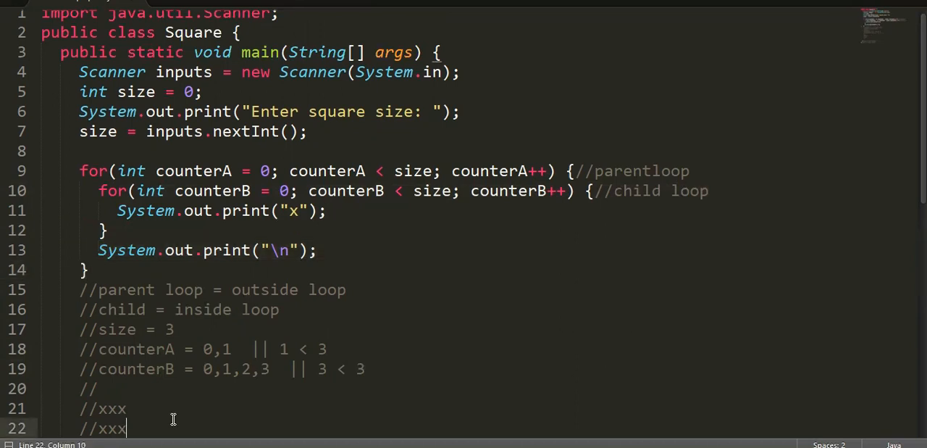
key("enter")
type("//")
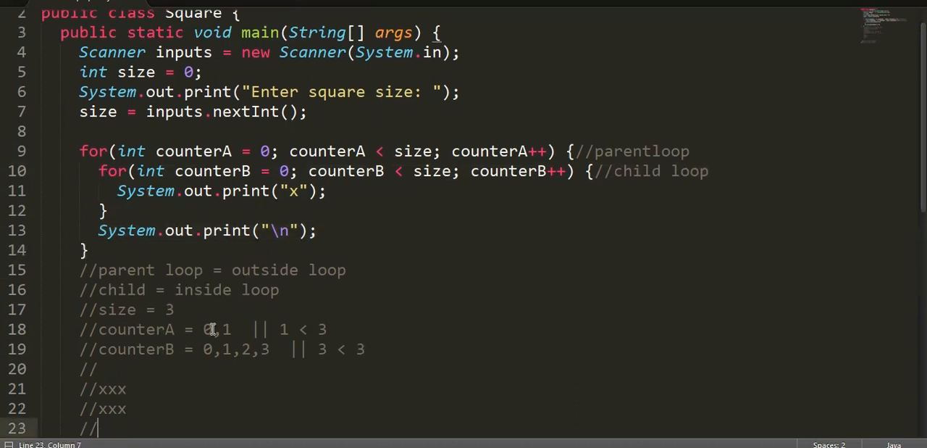
Step: Extend the counterA trace to 0,1,2 with check 2 < 3
left_click_drag(99, 171, 104, 210)
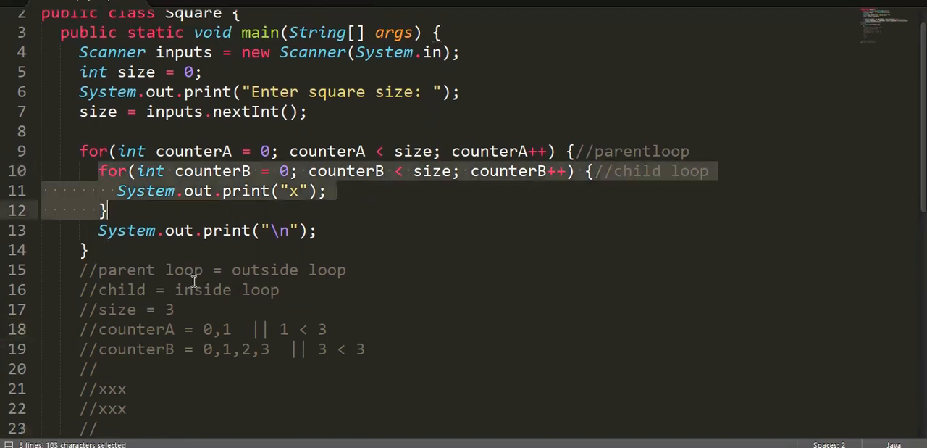
left_click(203, 249)
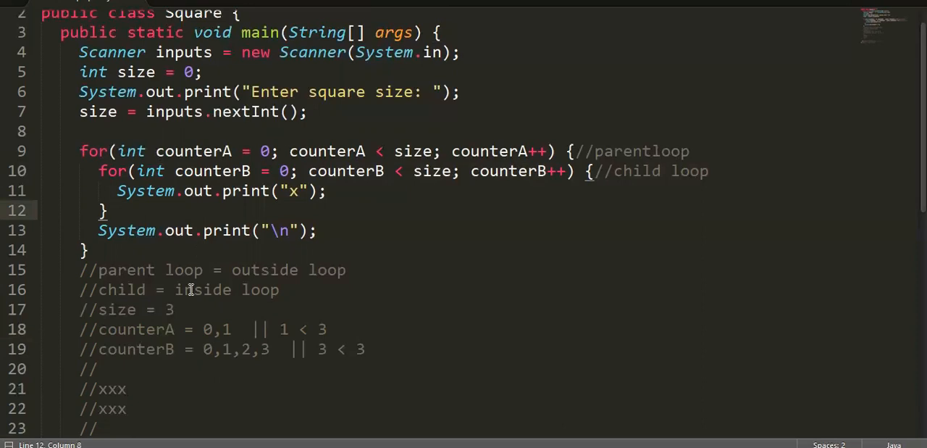
left_click(99, 427)
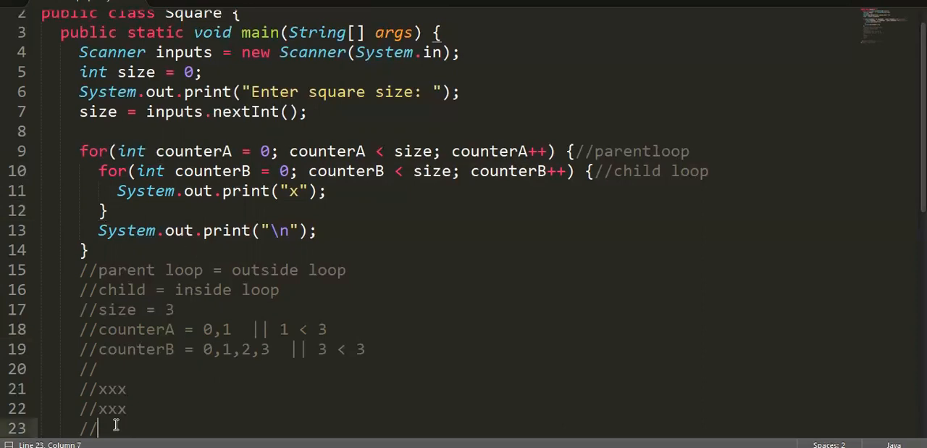
mouse_move(413, 133)
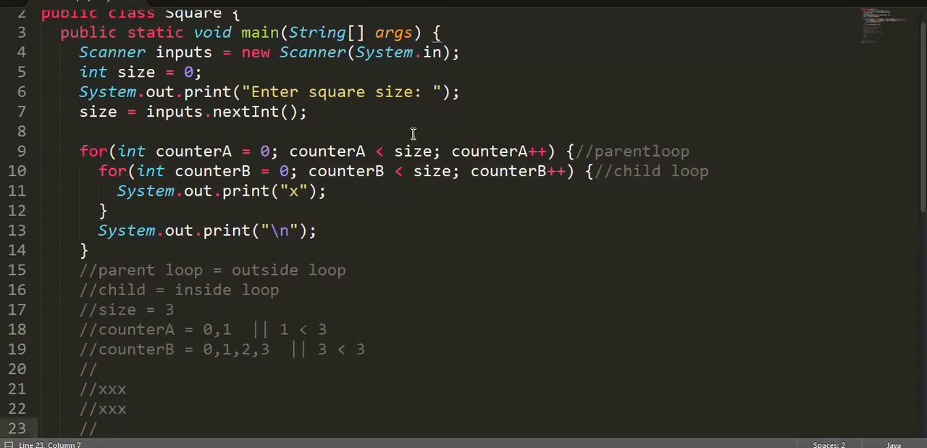
left_click(460, 151)
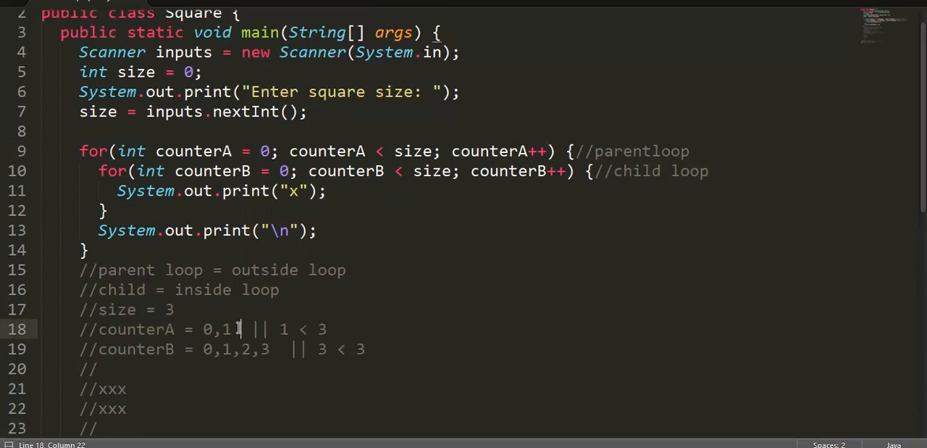
type(",2")
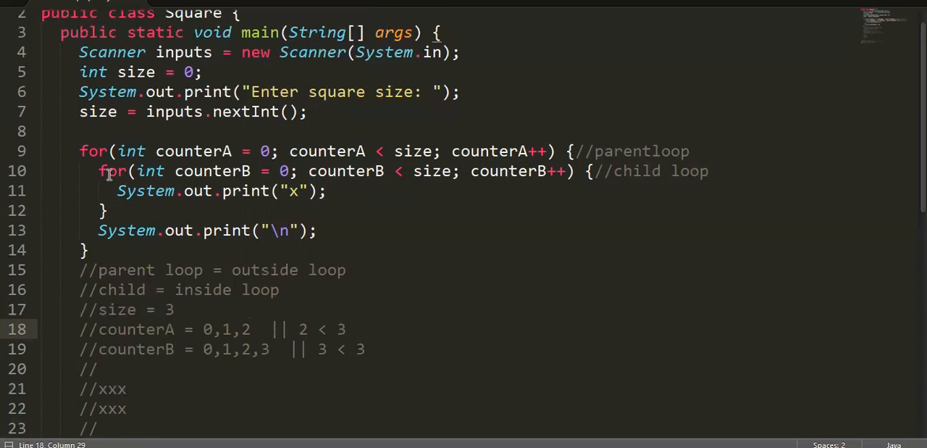
Step: Re-trace counterB to 0,1,2 || 3 < 3 and add a third //xxx output row
left_click(231, 170)
type("0")
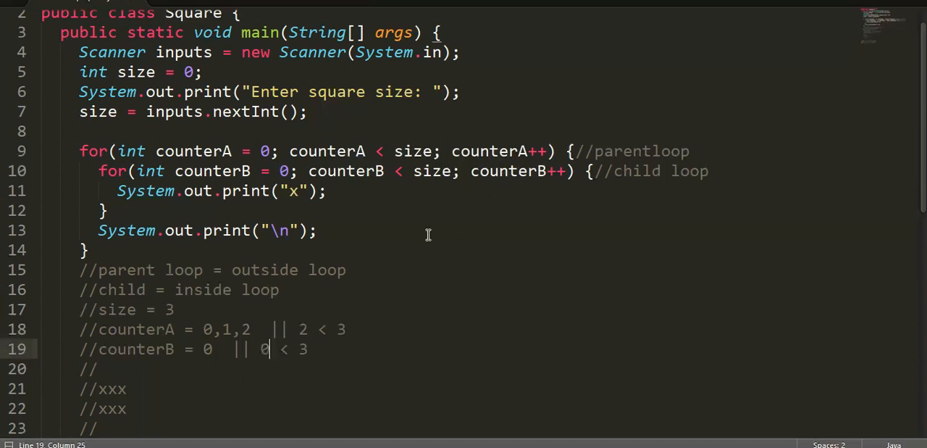
mouse_move(348, 191)
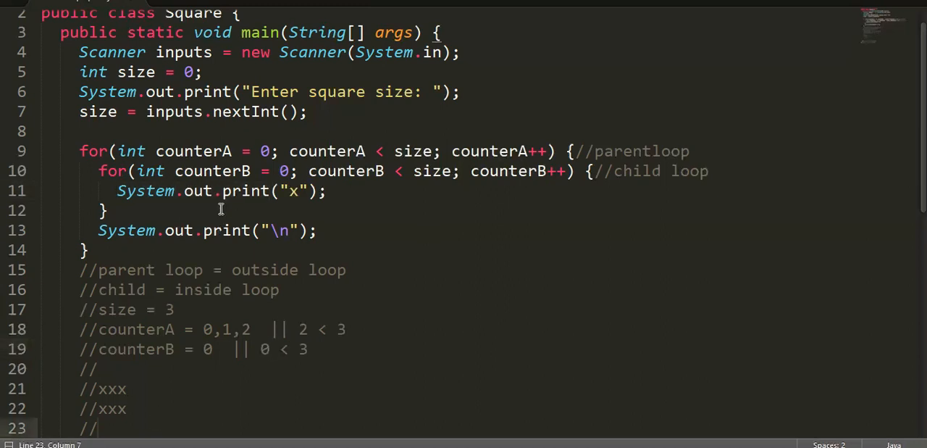
type("x")
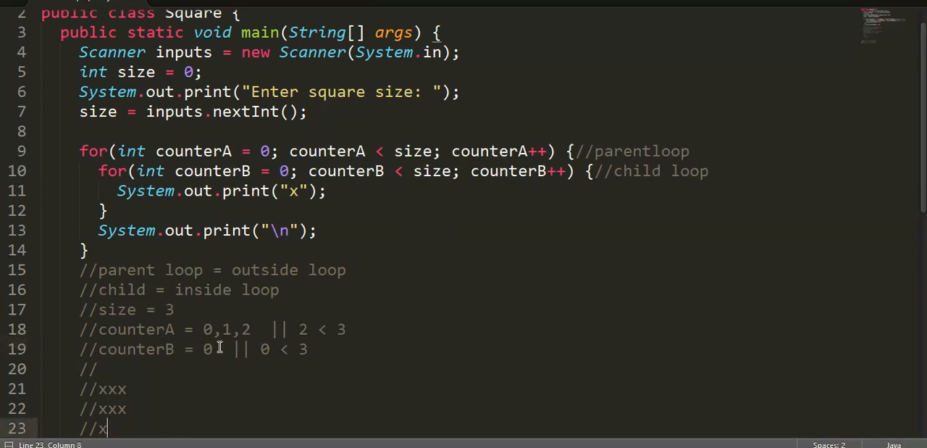
type(",1,2")
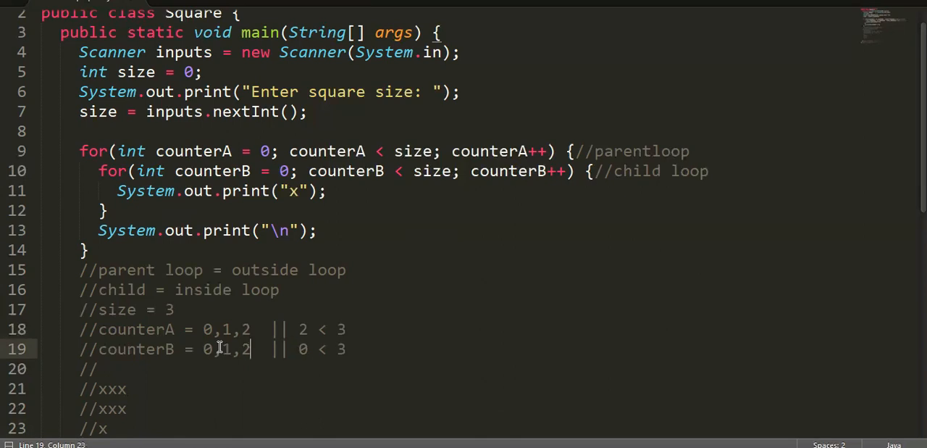
type("xx")
type("3")
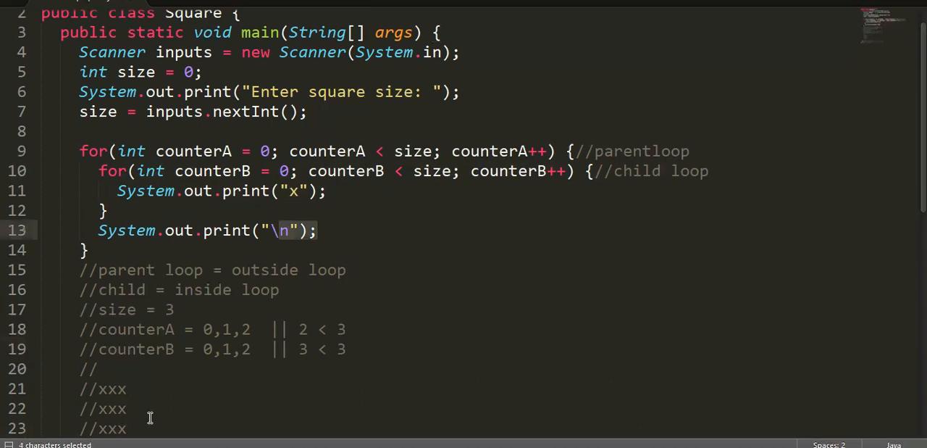
Step: Extend the counterA trace to 0,1,2,3 heading toward the check 3 < 3
scroll("down", 3)
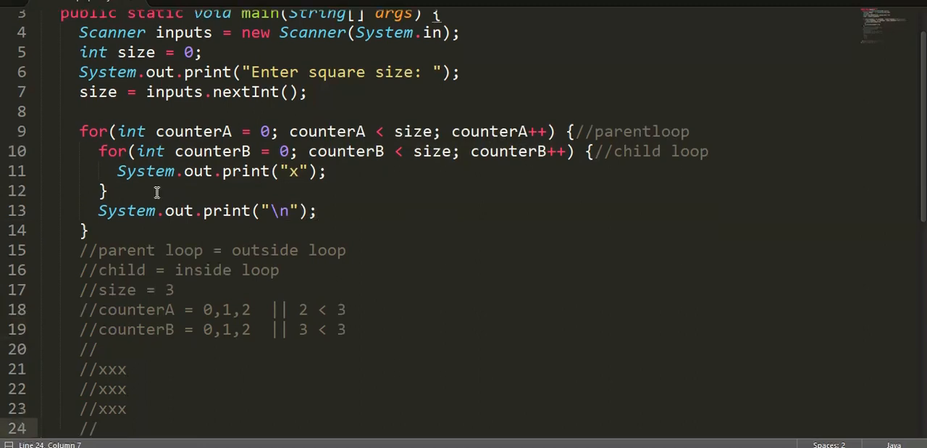
mouse_move(258, 317)
type(",3")
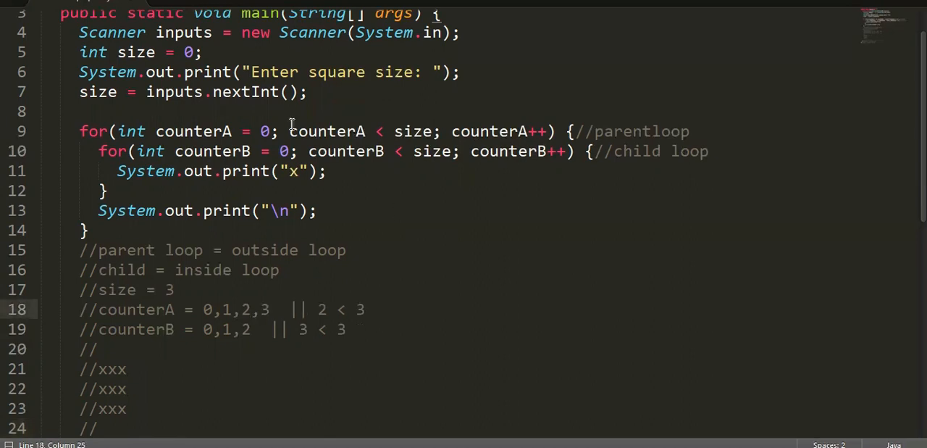
left_click(324, 309)
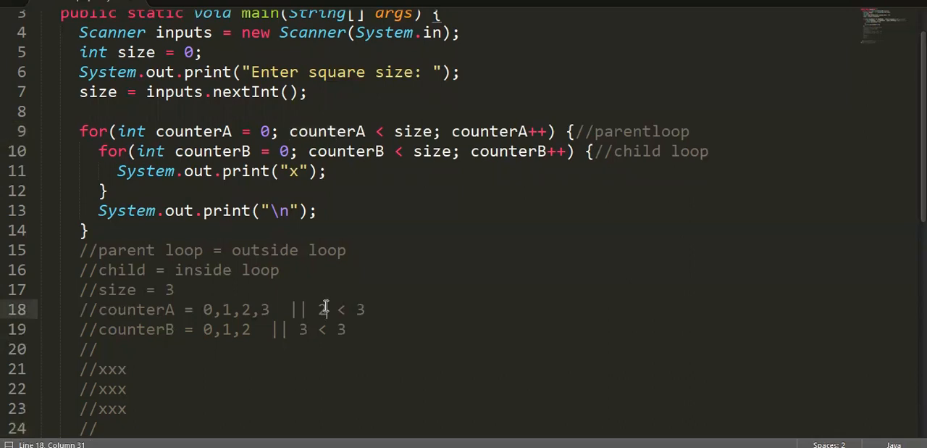
mouse_move(365, 205)
type("3")
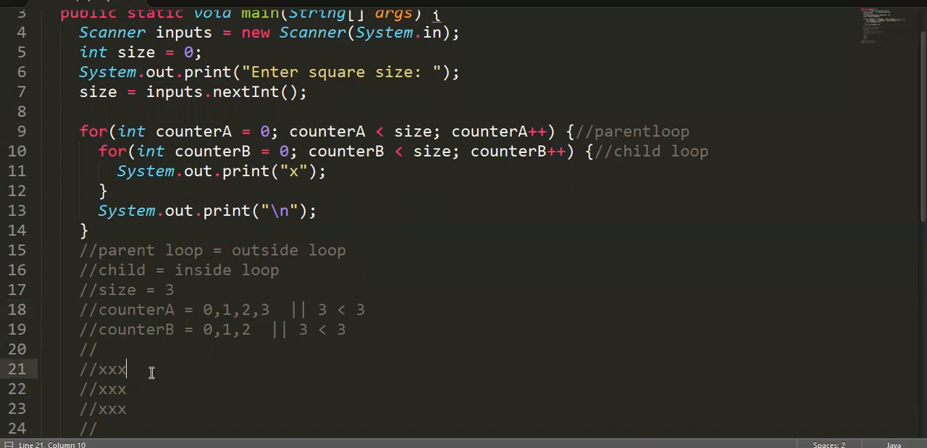
Step: Label the //xxx output line as '- printed child loop' and copy the annotation
type("- prited chil")
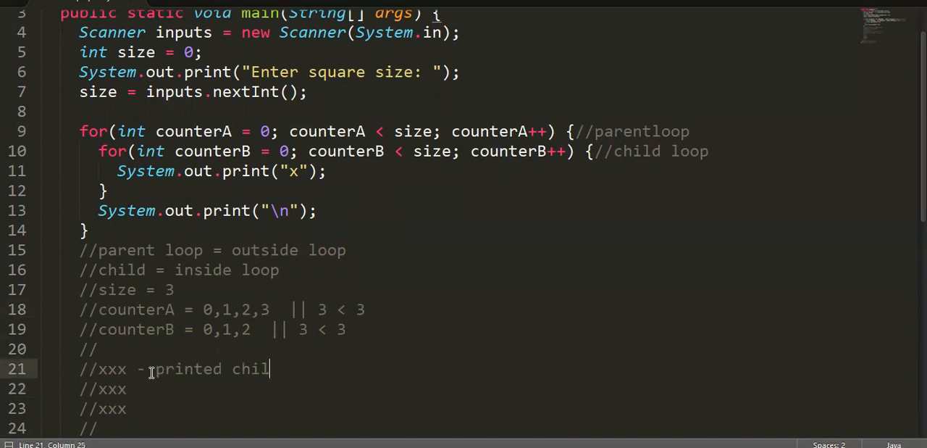
type("d loop")
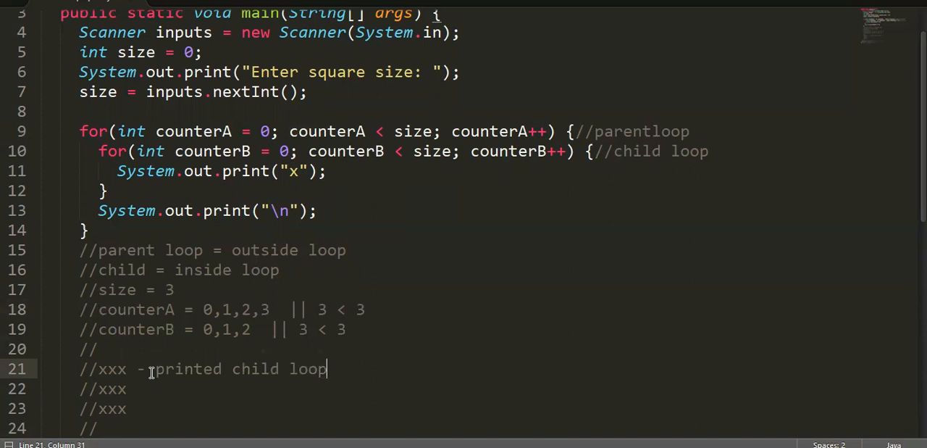
left_click_drag(328, 368, 127, 368)
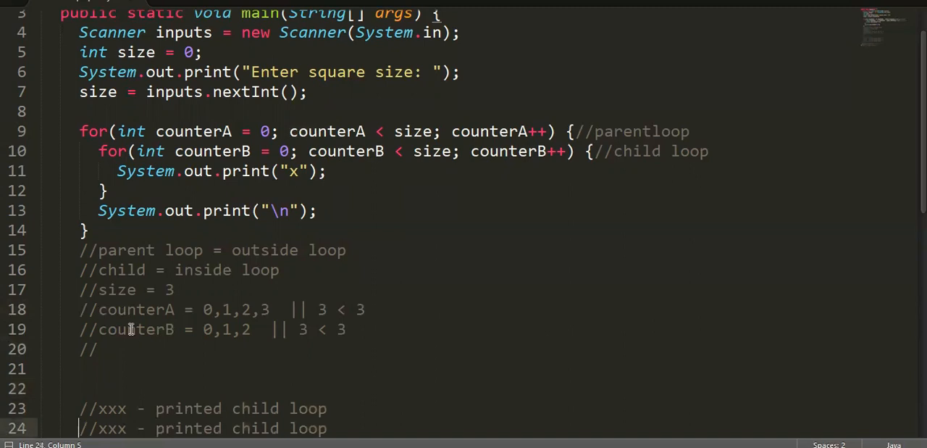
Step: Head the output block with a '//parentloop' comment above the xxx rows
type("//parent")
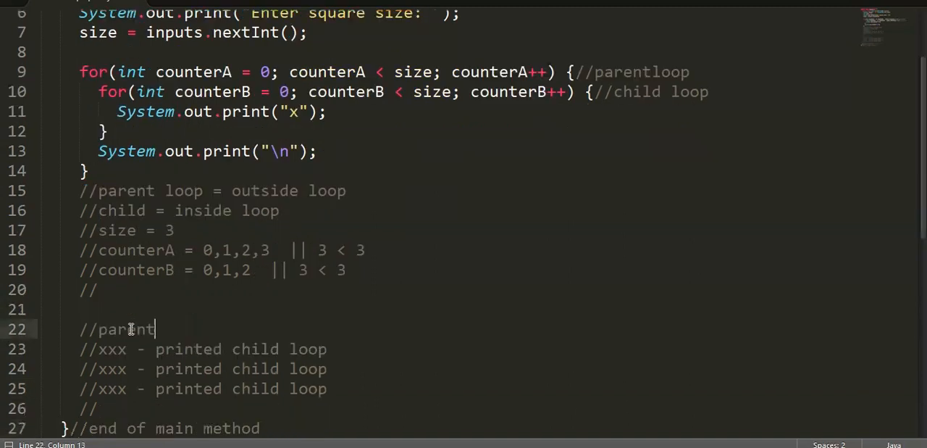
type("ll")
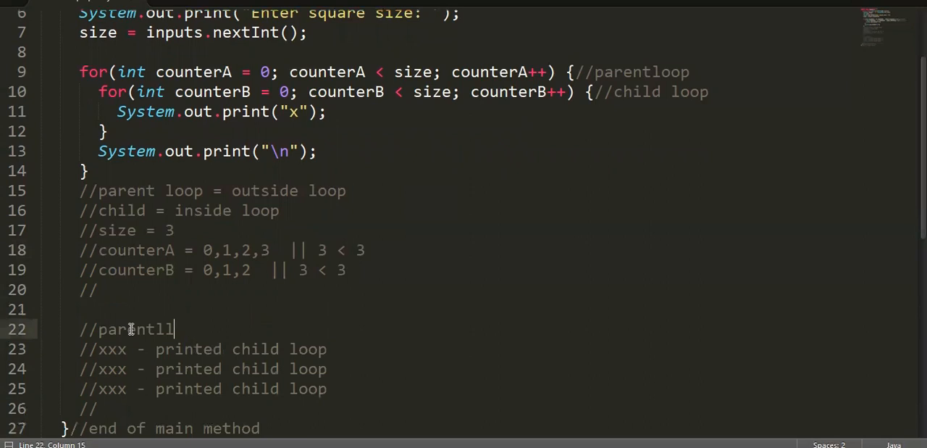
key("Backspace")
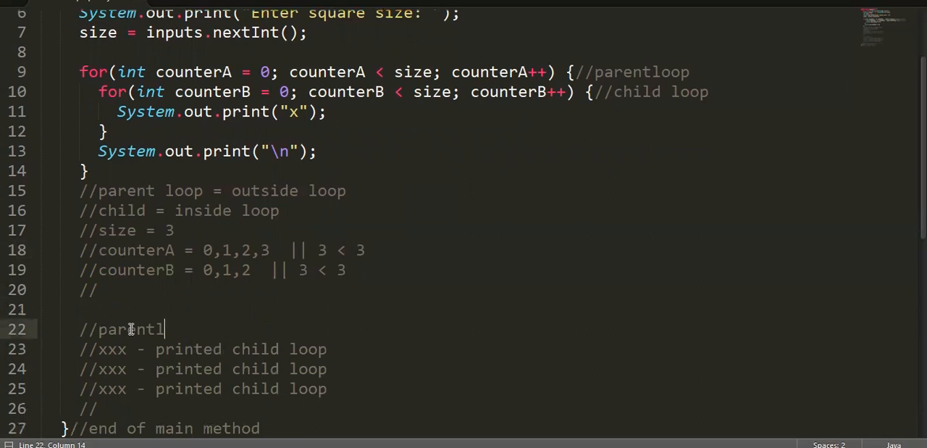
type("oop")
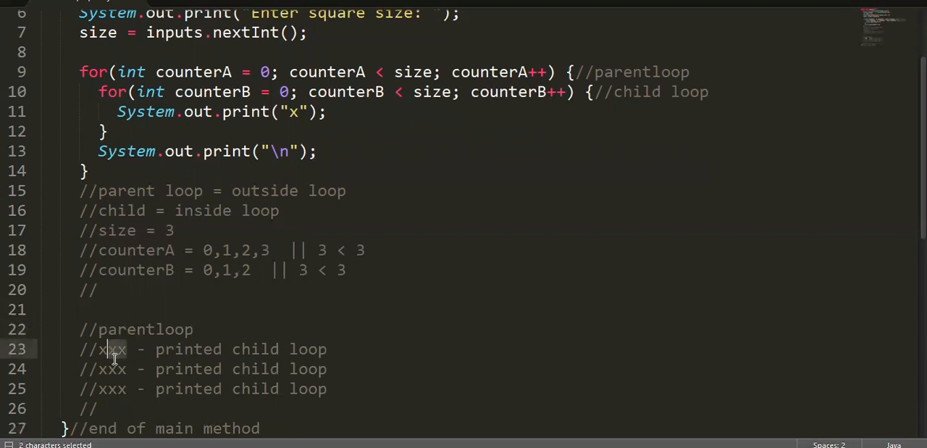
left_click(109, 367)
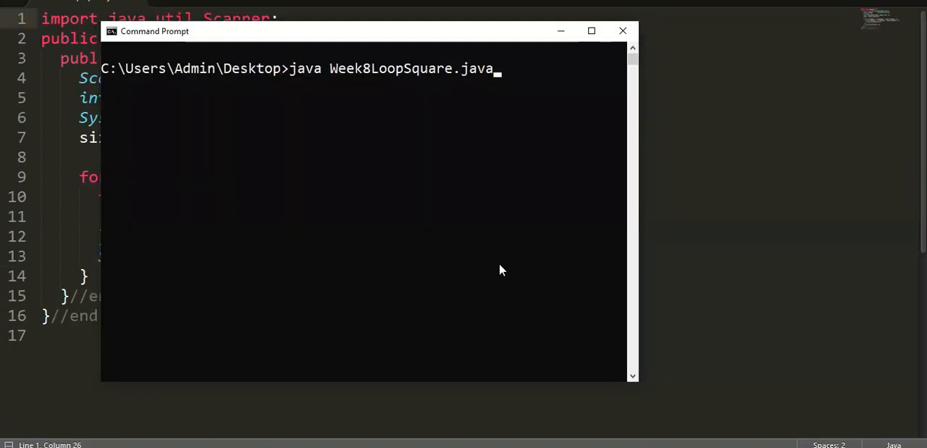
Step: Run Week8LoopSquare.java with size 3, then again with size 8, printing 3×3 and 8×8 squares of x
key("Return")
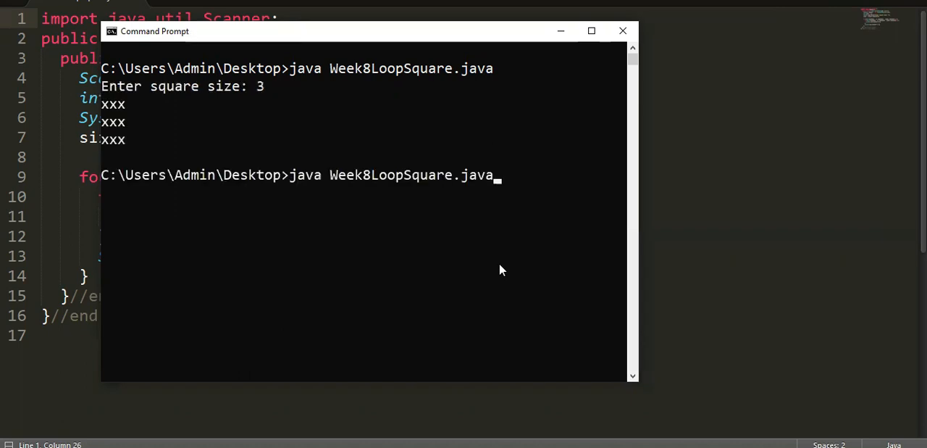
key("Return")
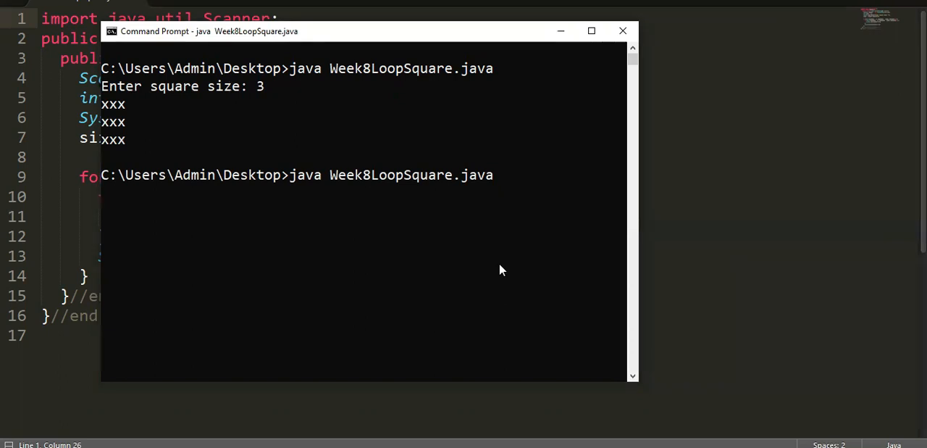
type("8")
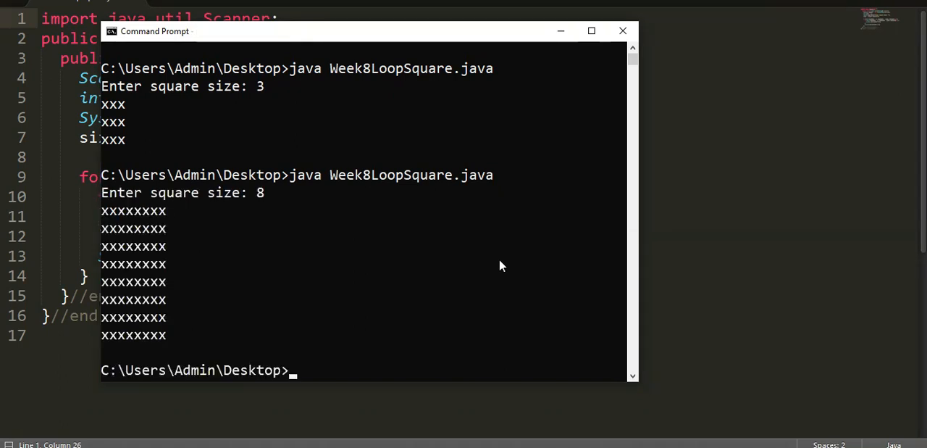